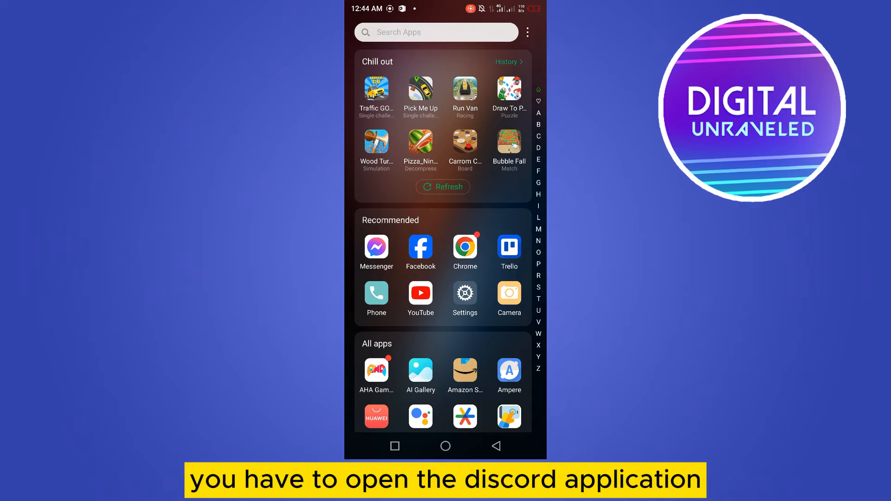
Search the app drawer for "Dis" and hide the keyboard to reveal Discord
{"action": "type", "text": "Dis"}
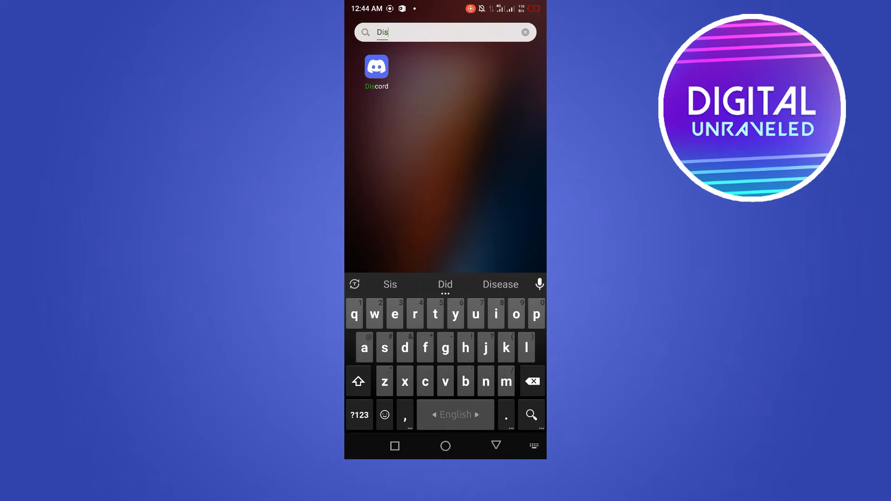
{"action": "left_click", "coordinate": [375, 67]}
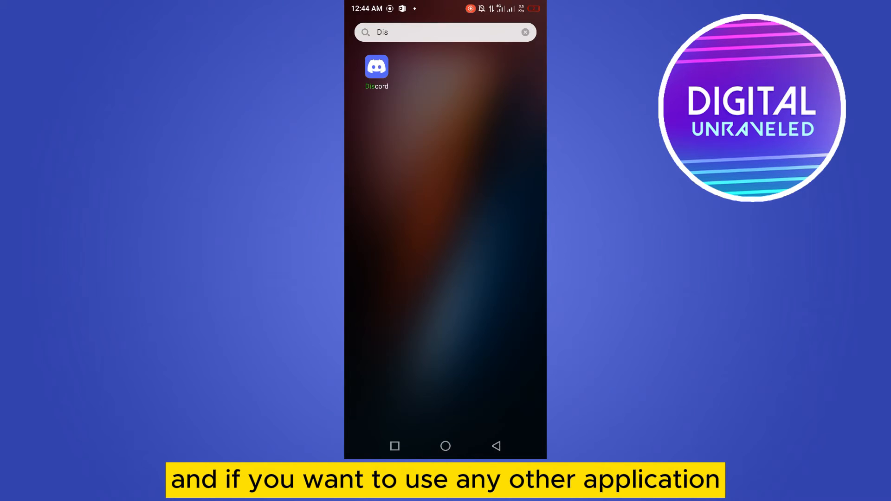
Launch Discord, then leave it running and bring up the recent-apps overview
{"action": "left_click", "coordinate": [445, 446]}
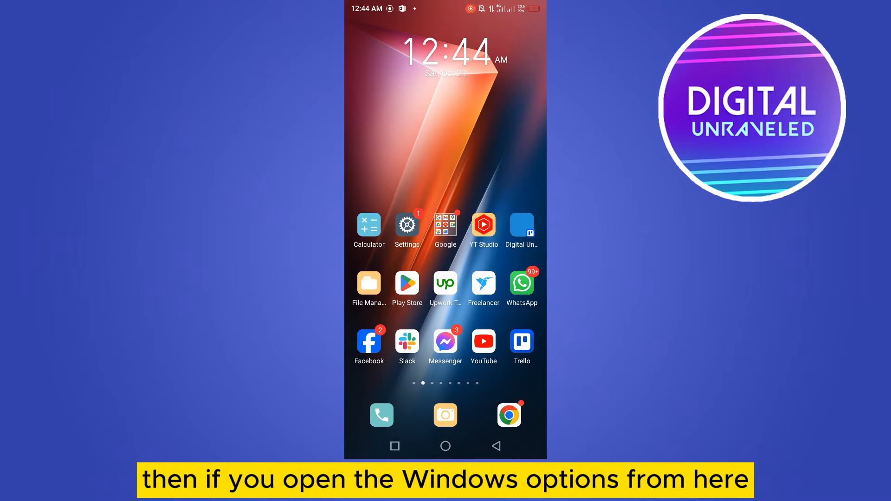
{"action": "left_click", "coordinate": [395, 446]}
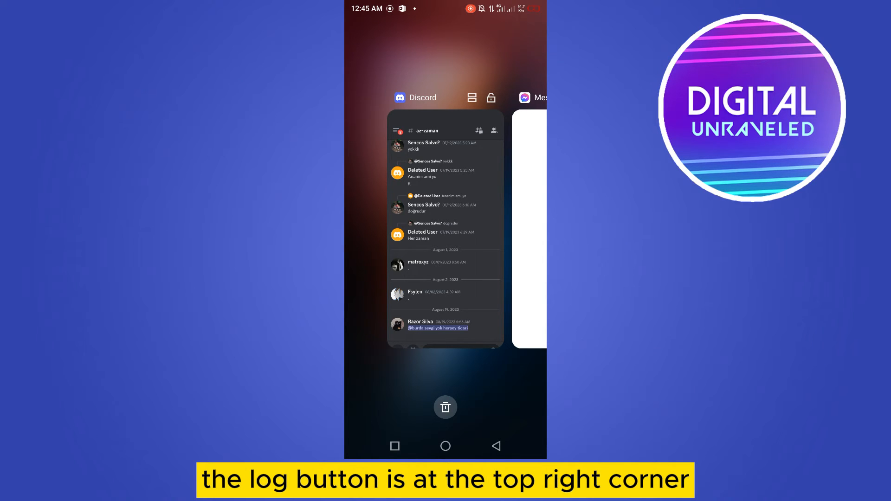
Padlock the Discord card, clear all other recents (freeing 325 MB), and verify Discord remains
{"action": "left_click", "coordinate": [445, 227]}
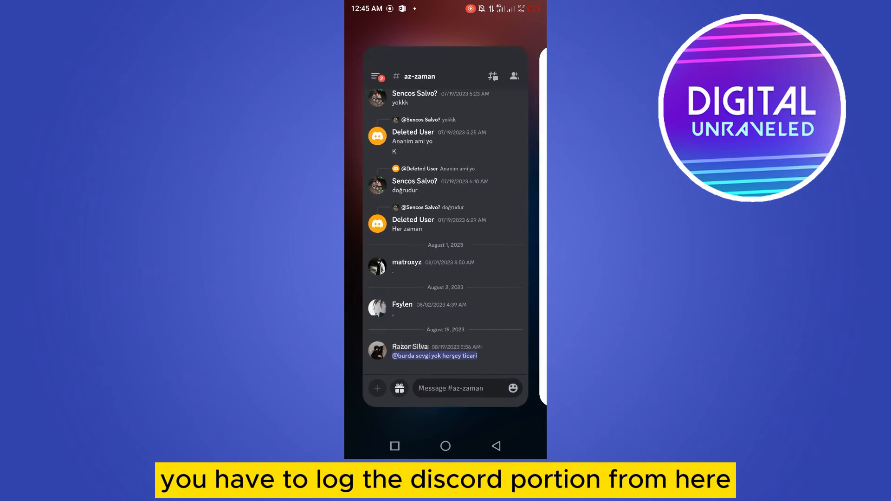
{"action": "left_click", "coordinate": [395, 447]}
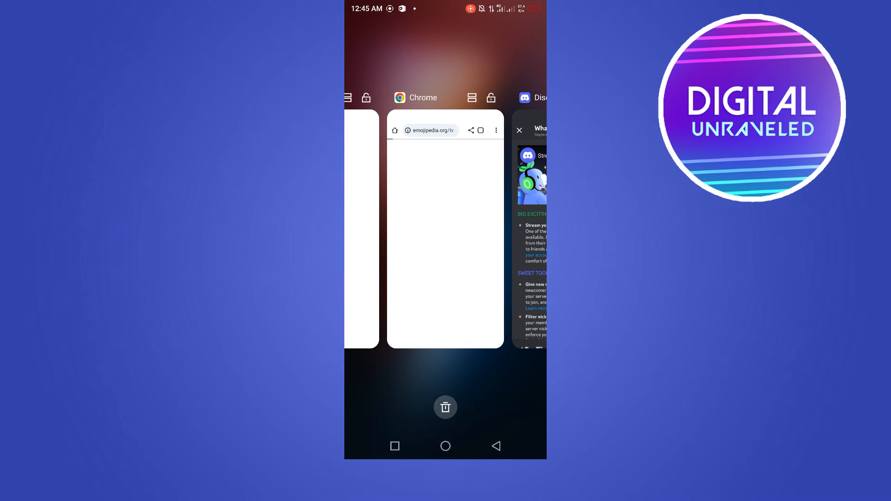
{"action": "scroll", "scroll_direction": "left", "scroll_amount": 3}
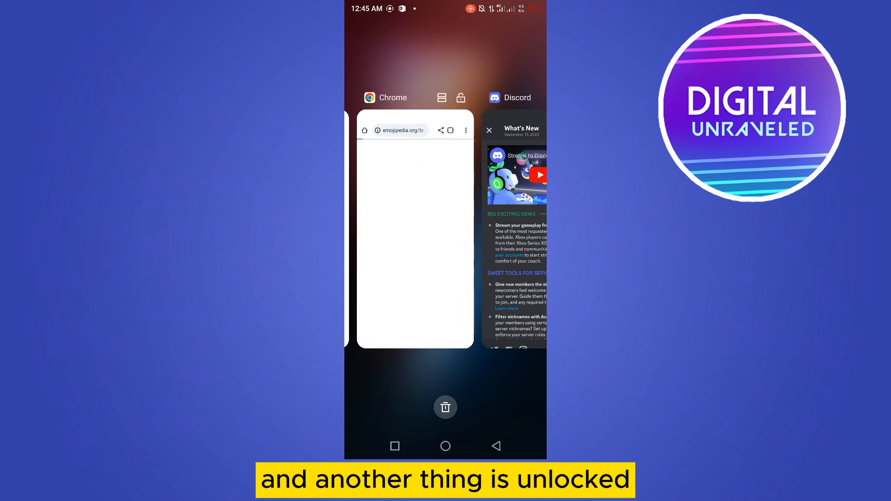
{"action": "left_click", "coordinate": [445, 446]}
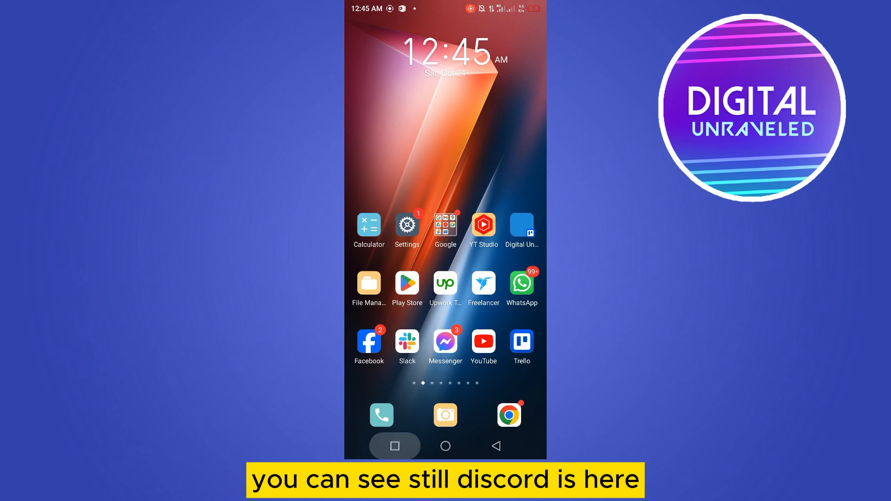
{"action": "left_click", "coordinate": [395, 445]}
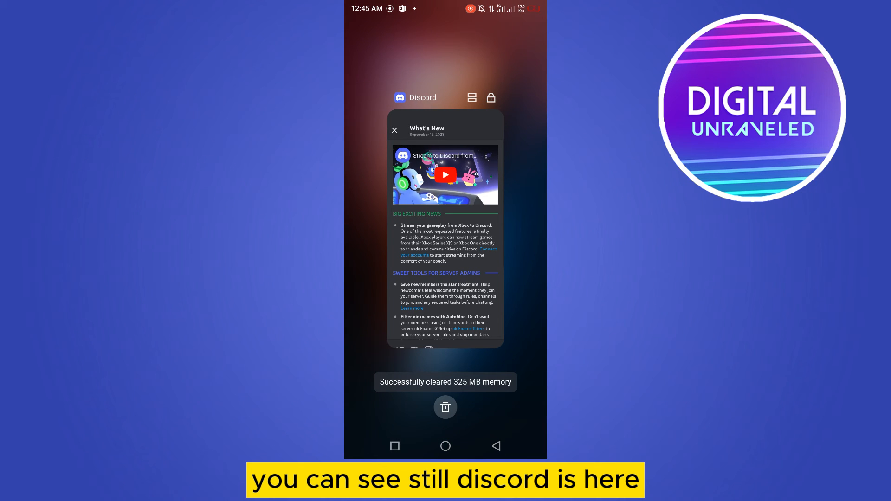